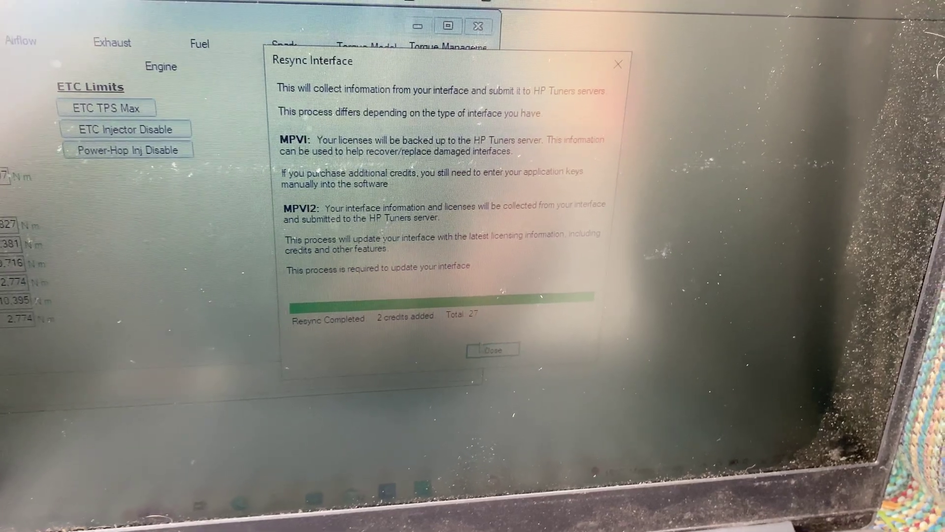
# Step: Dismiss the completed Resync Interface dialog, which added 2 credits for a total of 27
pyautogui.click(493, 350)
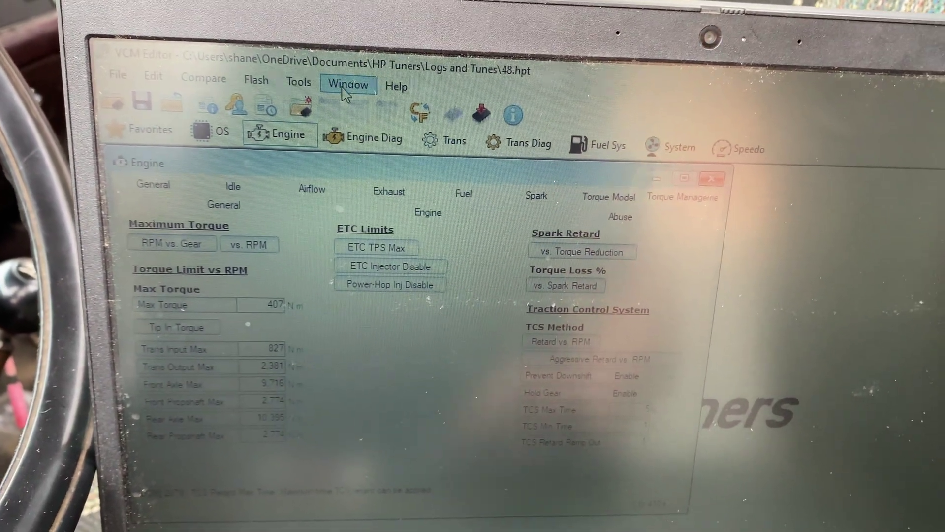
# Step: Switch to the 5-speed tune and start Write Vehicle, bringing up the license prompt with 2 credits
pyautogui.click(368, 90)
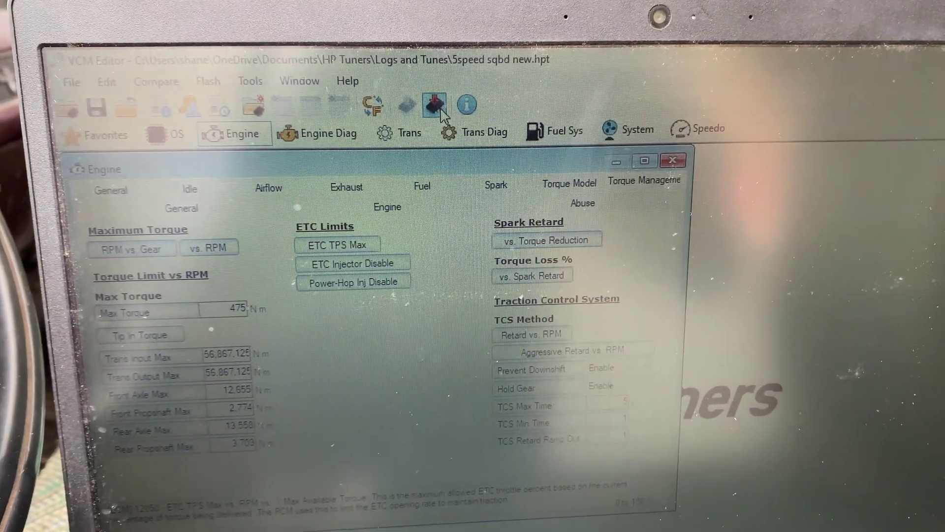
pyautogui.click(435, 104)
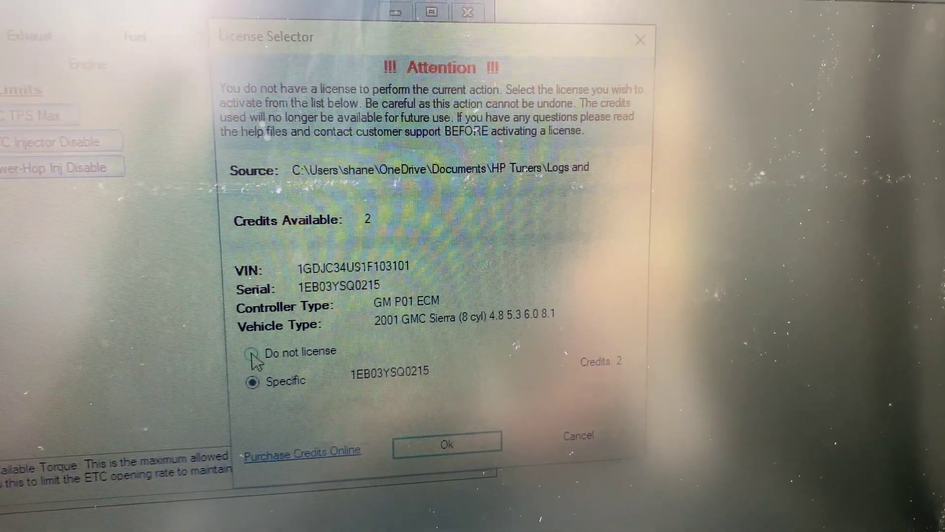
# Step: Choose the Specific license for the GM P01 ECM serial and confirm with Ok
pyautogui.click(254, 352)
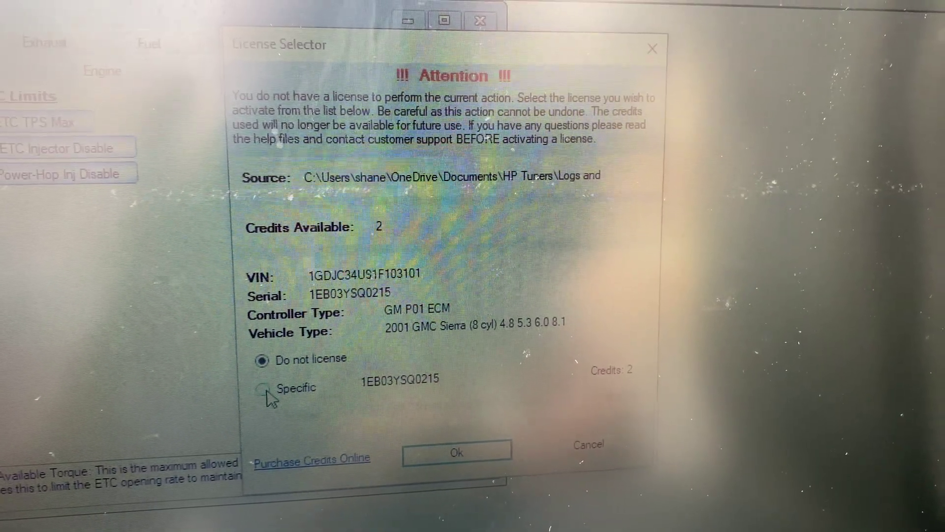
pyautogui.click(262, 387)
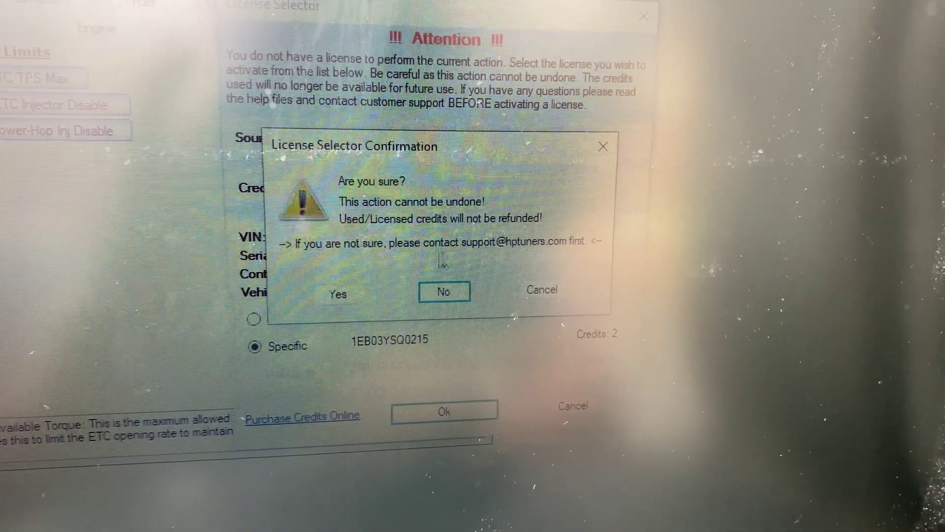
# Step: Confirm spending a credit to license the truck's ECM, leading to VATS Control set to None
pyautogui.click(337, 292)
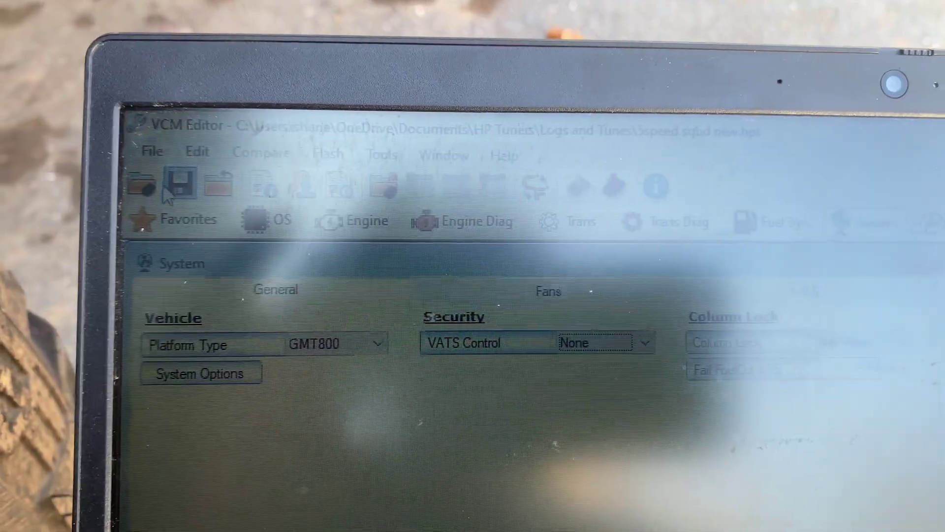
# Step: Save the tune with VATS disabled ahead of the Vehicle Writer for the P01 ECM
pyautogui.click(160, 150)
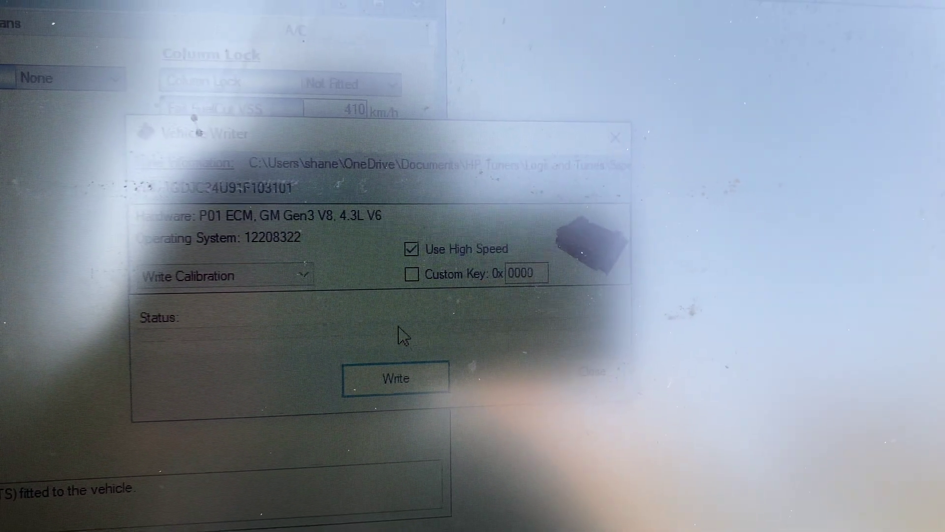
# Step: Begin writing the calibration to the P01 ECM, initializing controller and bus at 25%
pyautogui.click(395, 378)
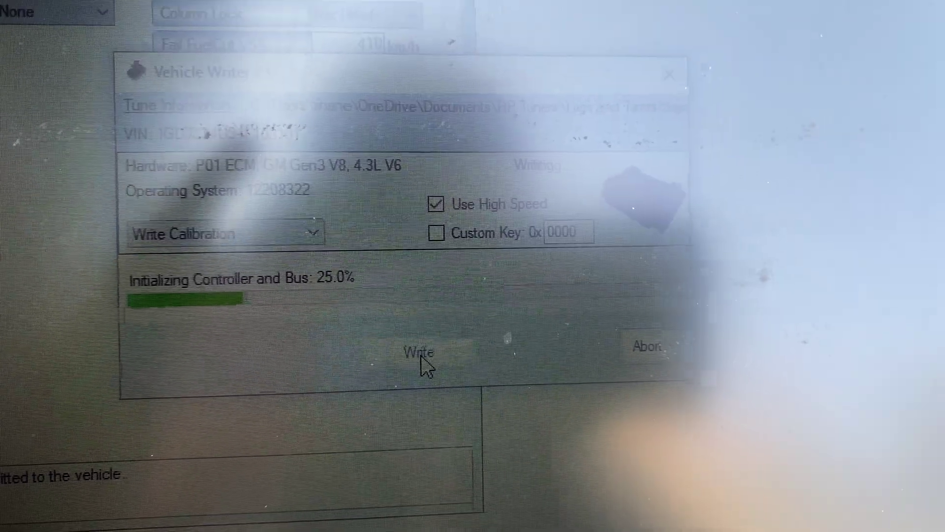